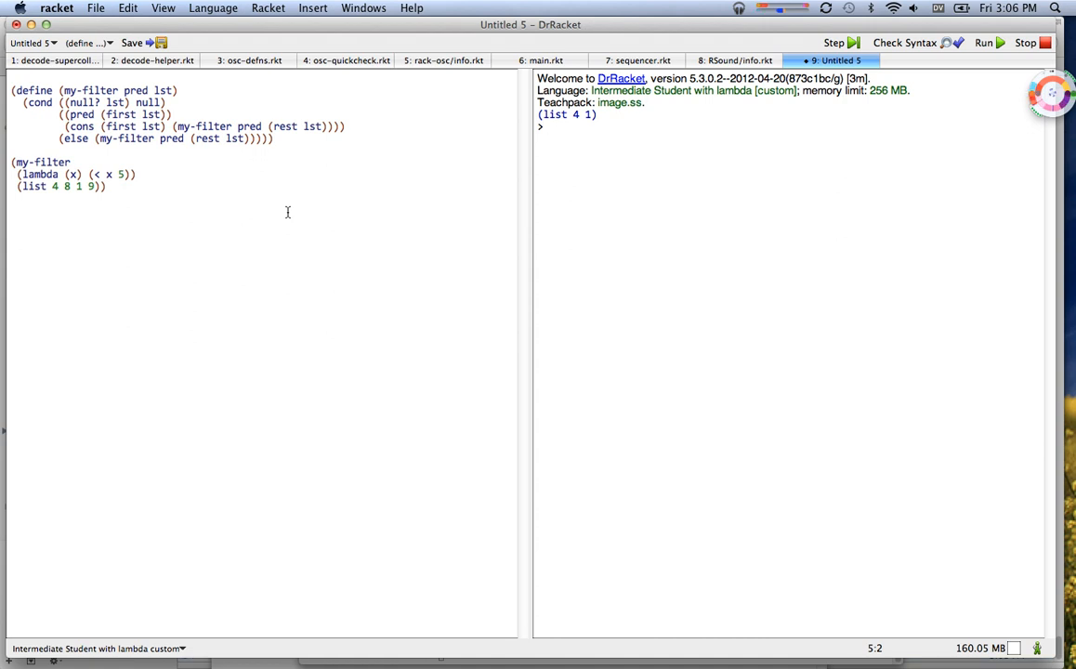
{"action": "mouse_move", "coordinate": [114, 145]}
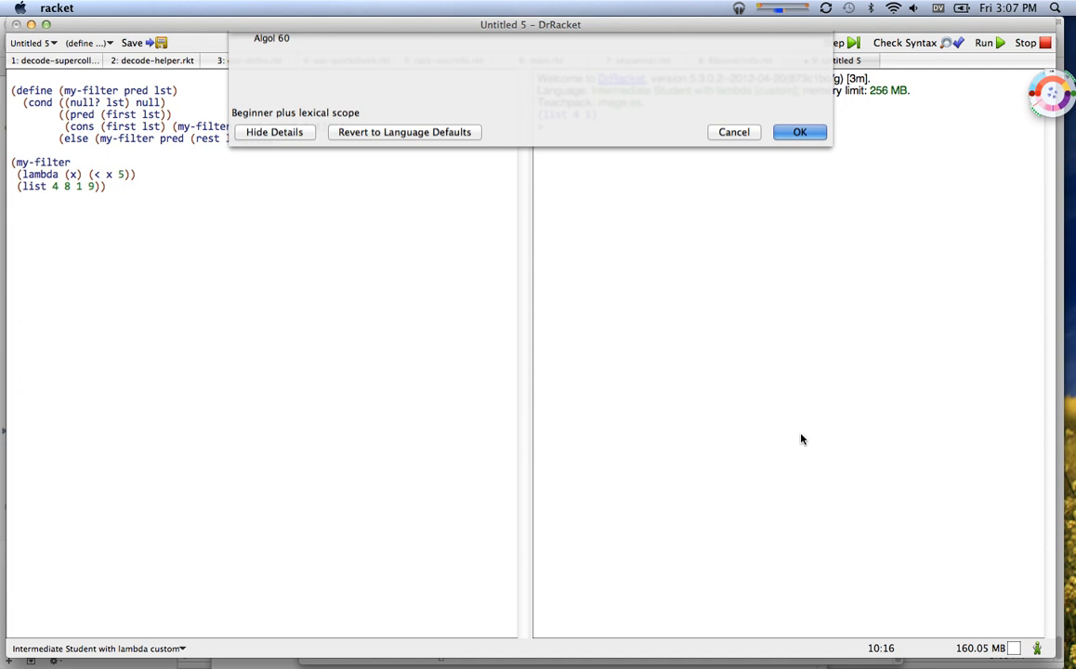
Step: Confirm Intermediate Student as the new language level in the Choose Language dialog
{"action": "left_click", "coordinate": [799, 130]}
{"action": "type", "text": "(define "}
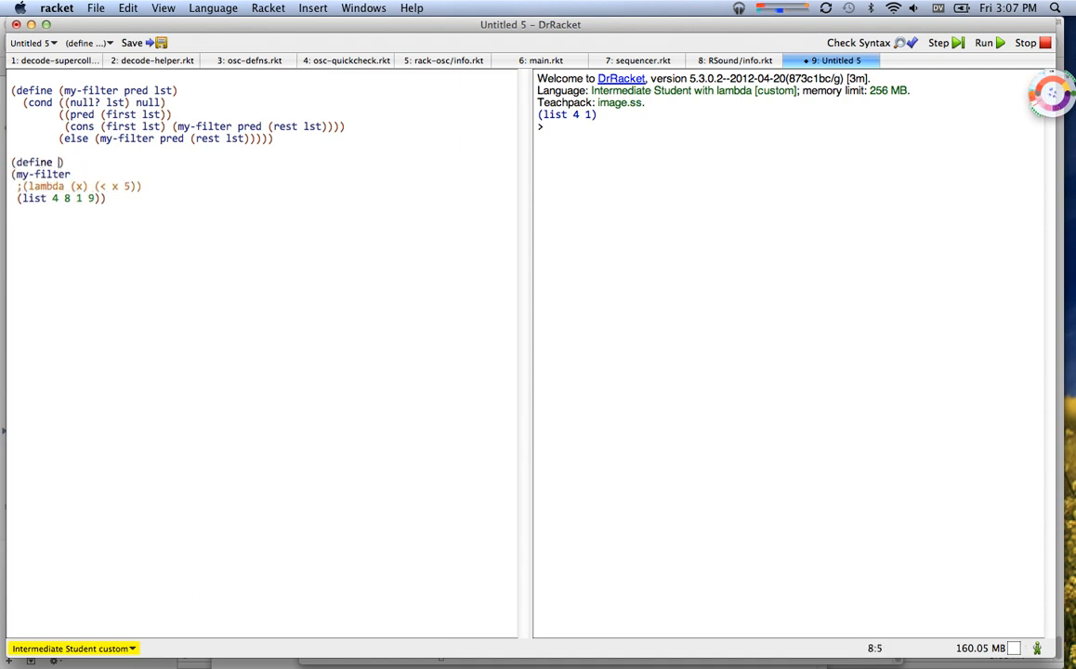
Step: Write (define (less-than-five x) (< x 5)) and pass less-than-five to my-filter instead of the lambda
{"action": "type", "text": "less-than"}
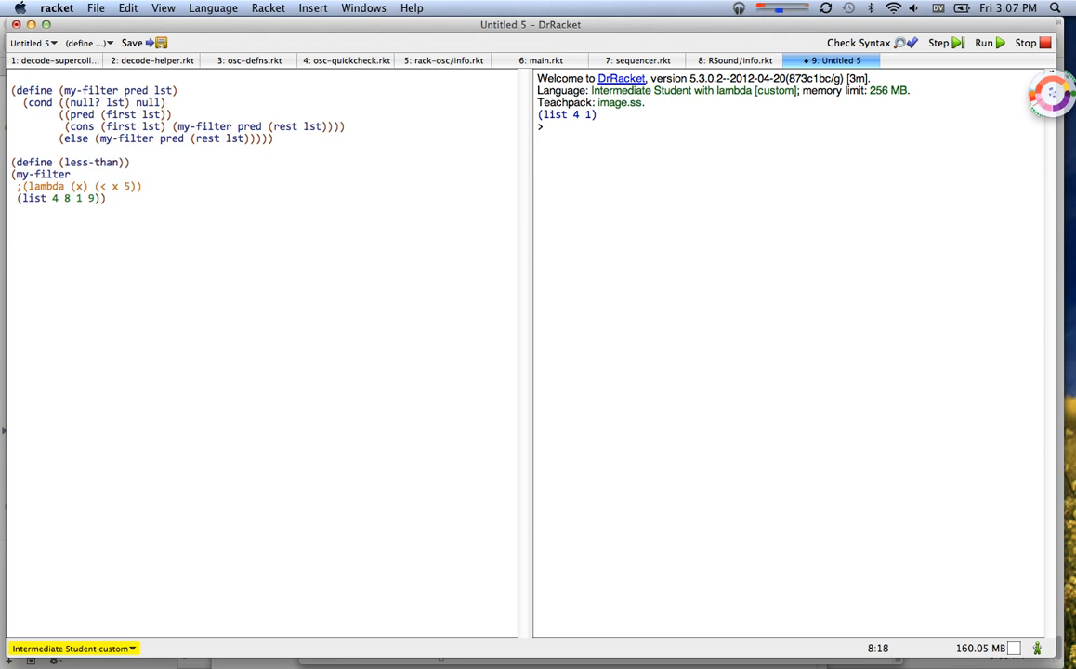
{"action": "type", "text": "-five x)"}
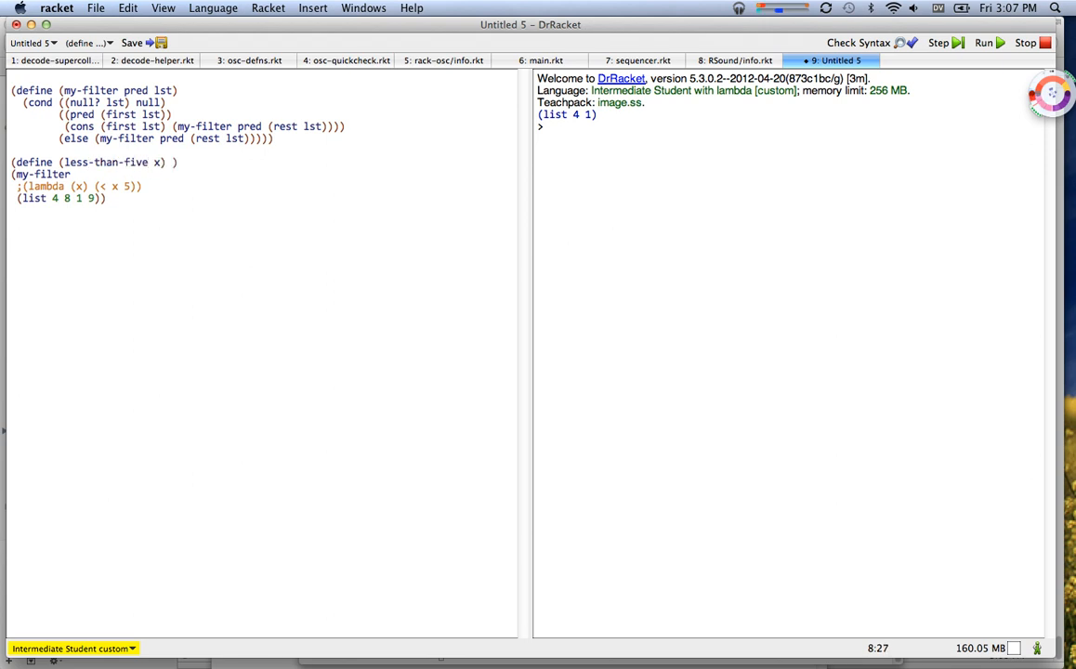
{"action": "type", "text": "(< x y)"}
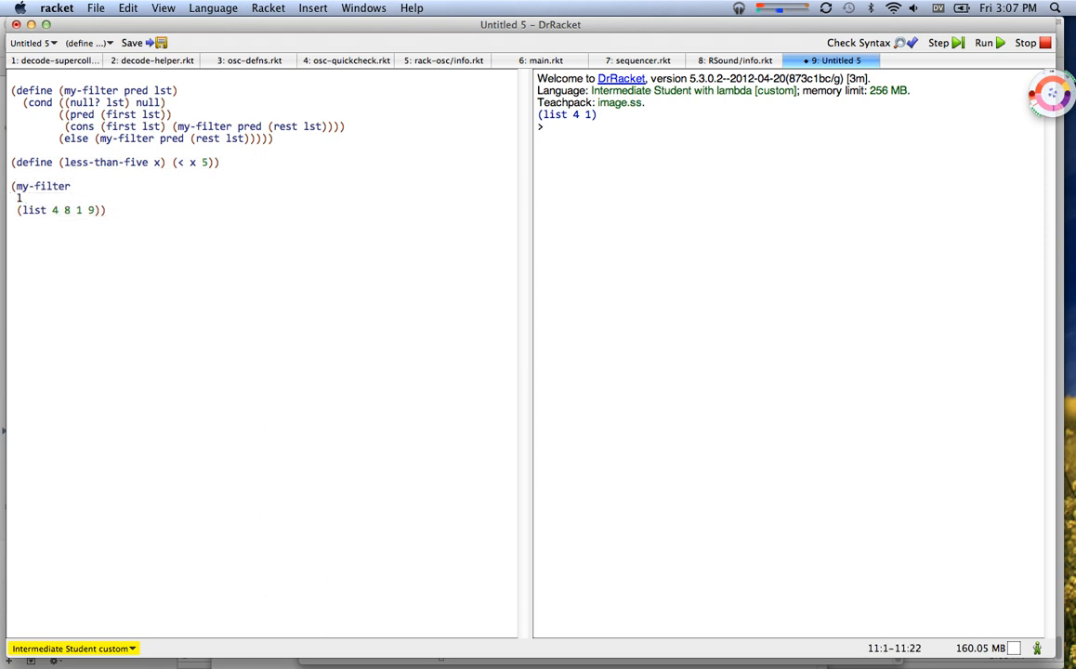
{"action": "type", "text": "less-than-five"}
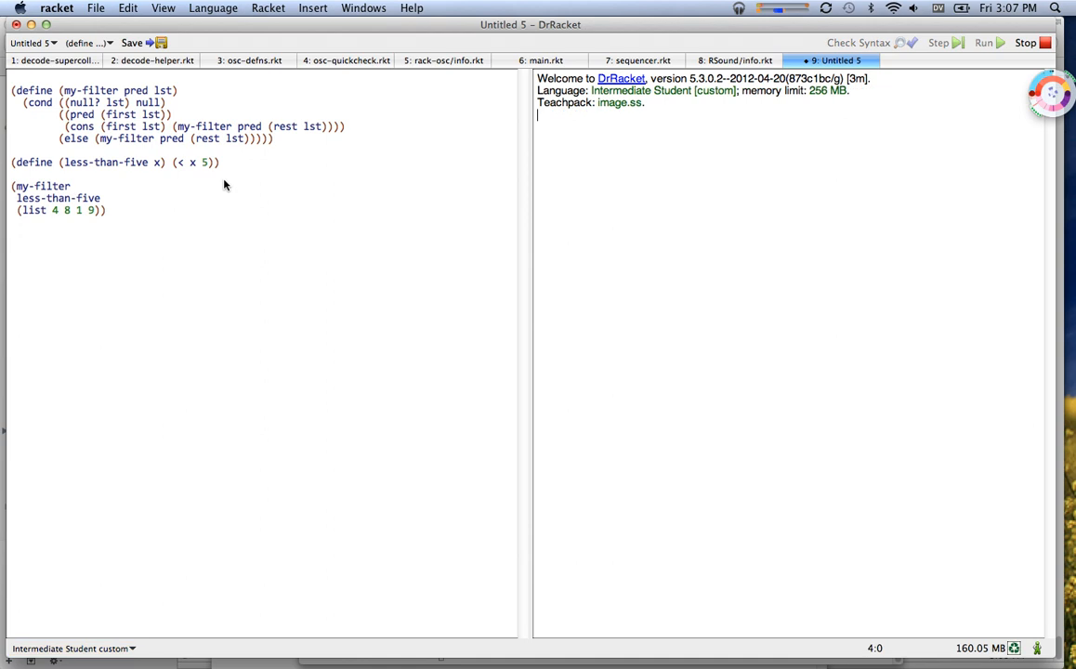
Step: Run the program with the named predicate so (list 4 1) prints
{"action": "left_click", "coordinate": [981, 42]}
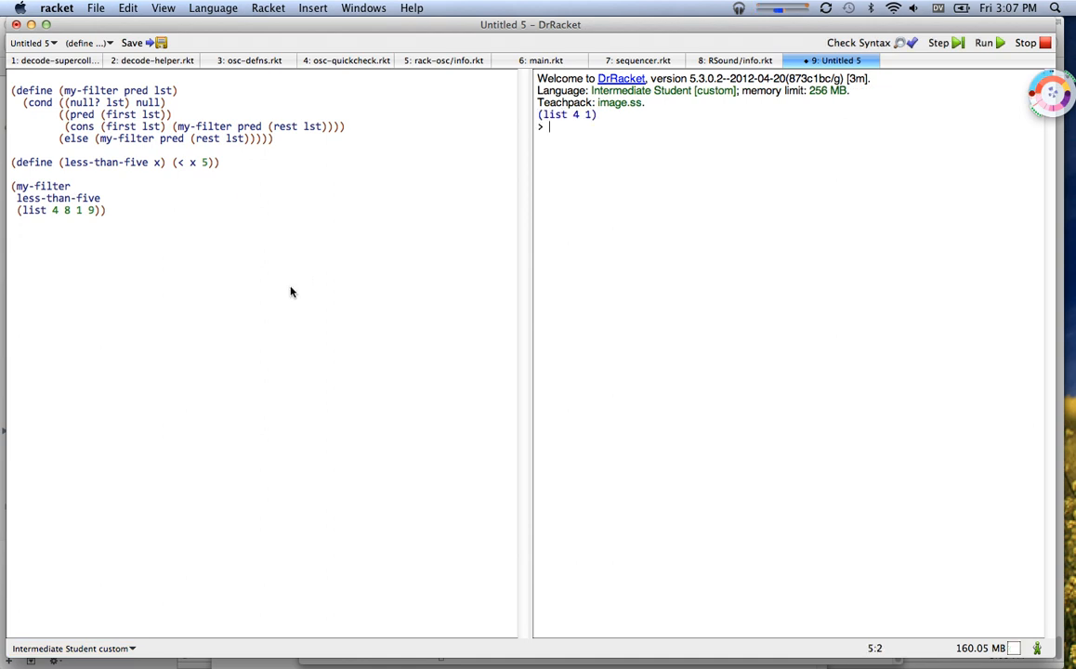
{"action": "mouse_move", "coordinate": [282, 260]}
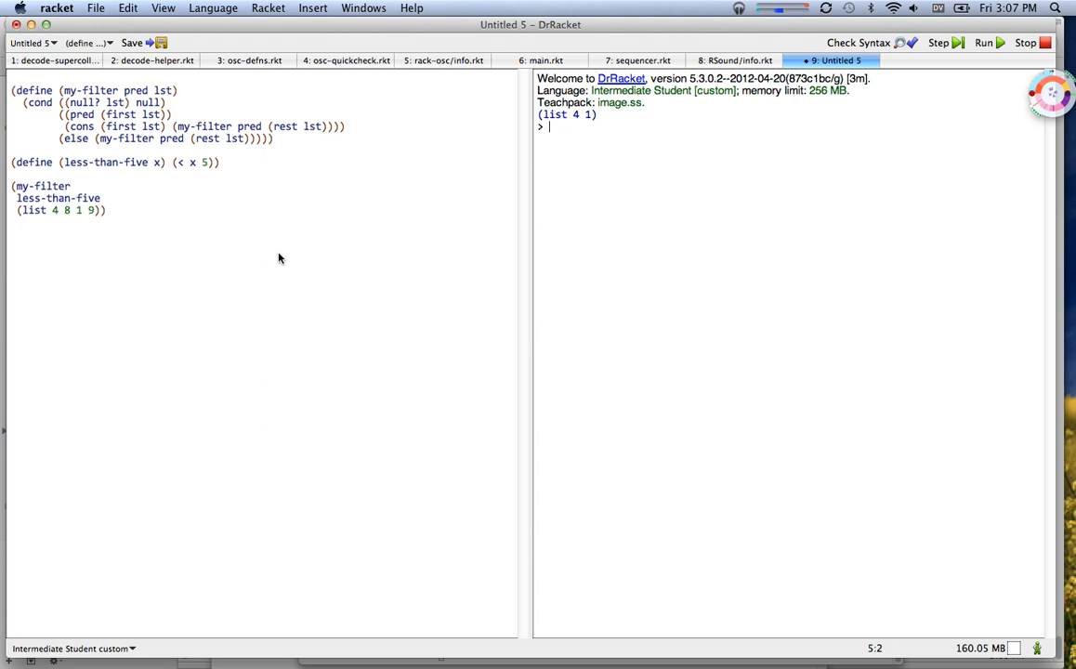
{"action": "mouse_move", "coordinate": [231, 256]}
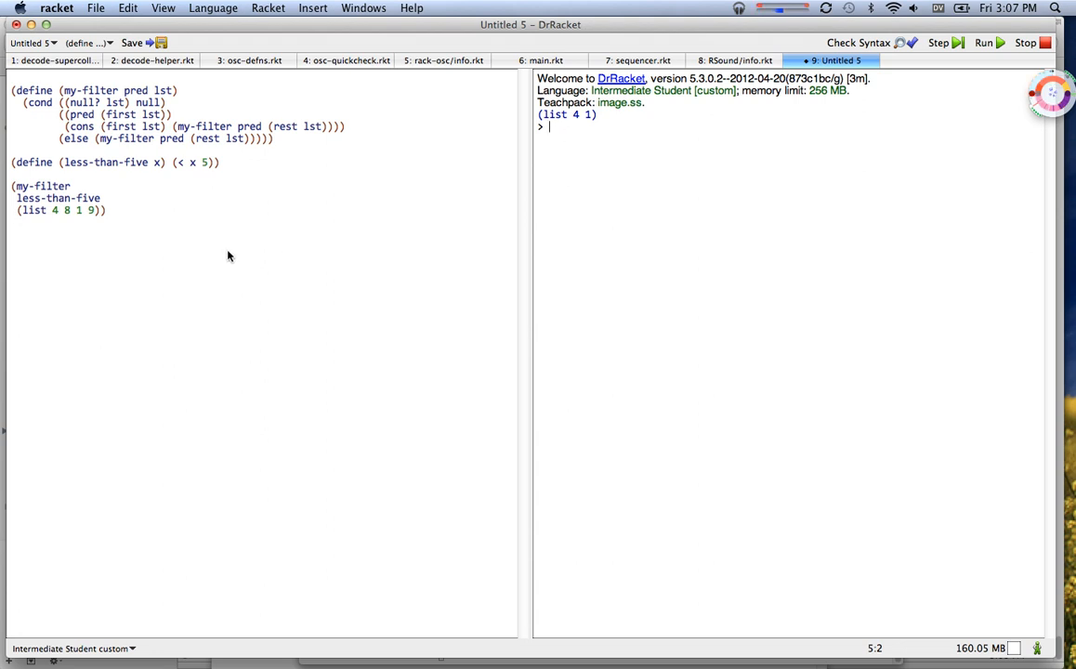
{"action": "mouse_move", "coordinate": [203, 130]}
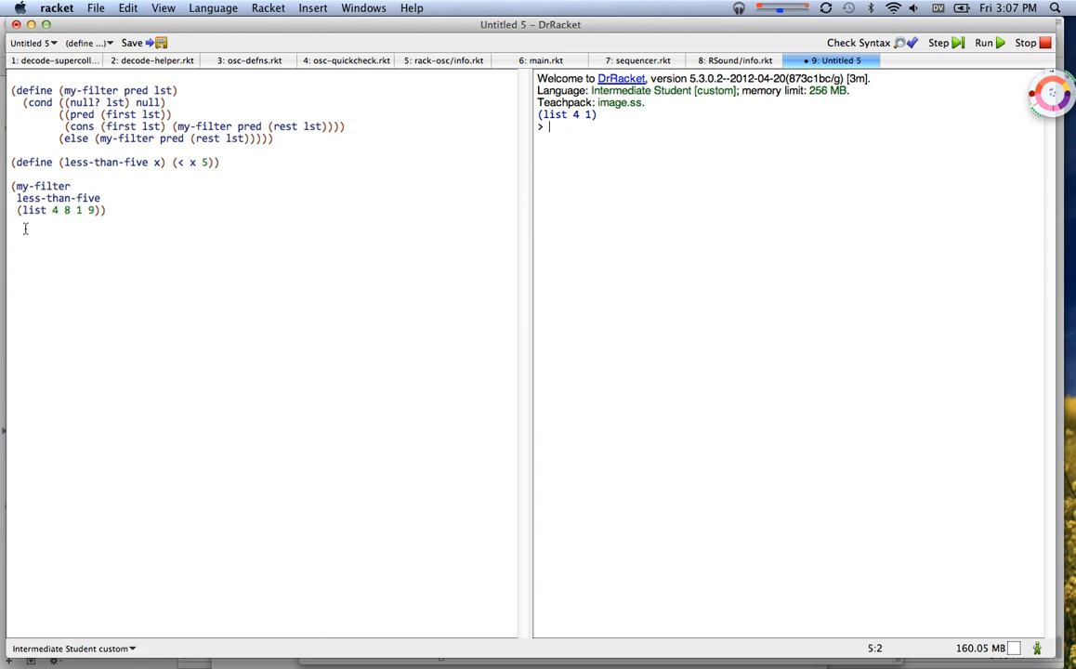
{"action": "mouse_move", "coordinate": [112, 196]}
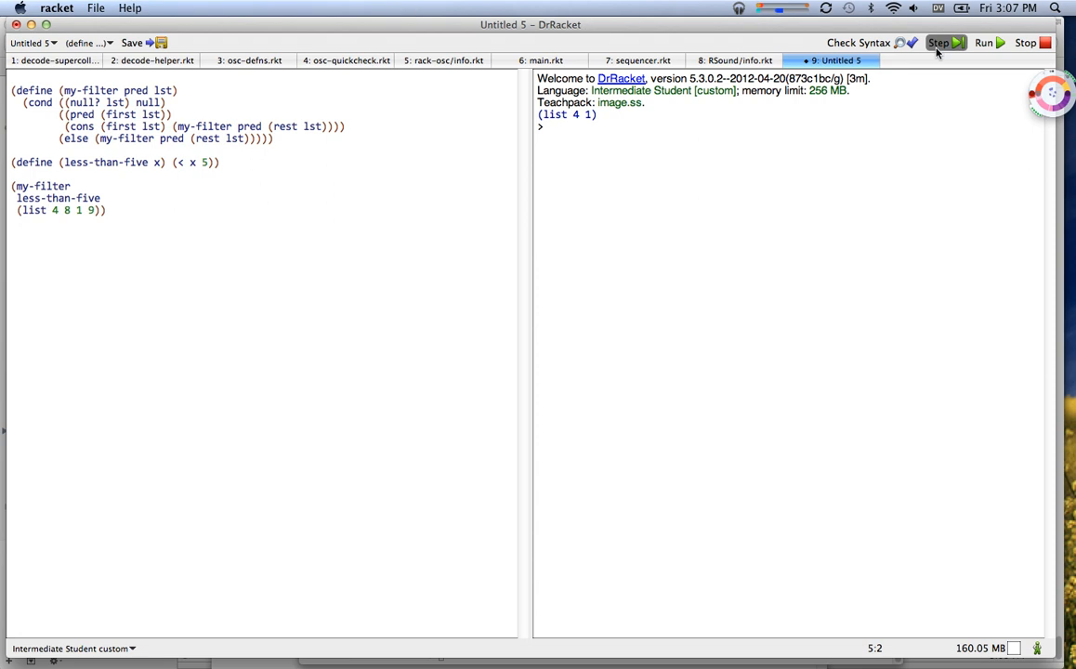
Step: Start the Stepper to trace the my-filter call step by step
{"action": "left_click", "coordinate": [938, 42]}
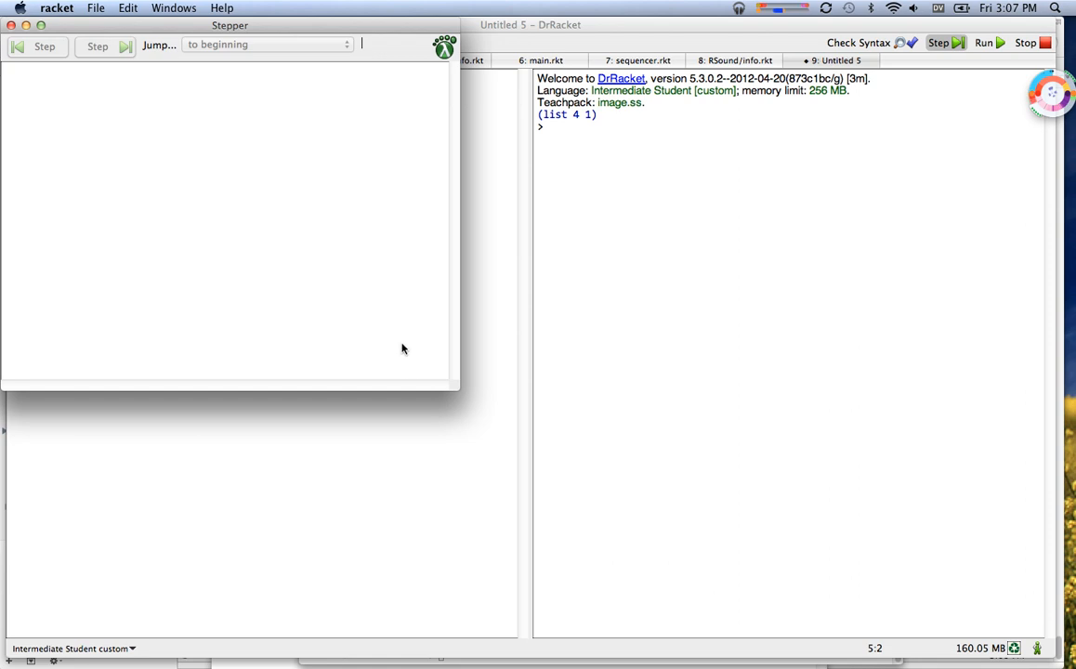
{"action": "mouse_move", "coordinate": [458, 394]}
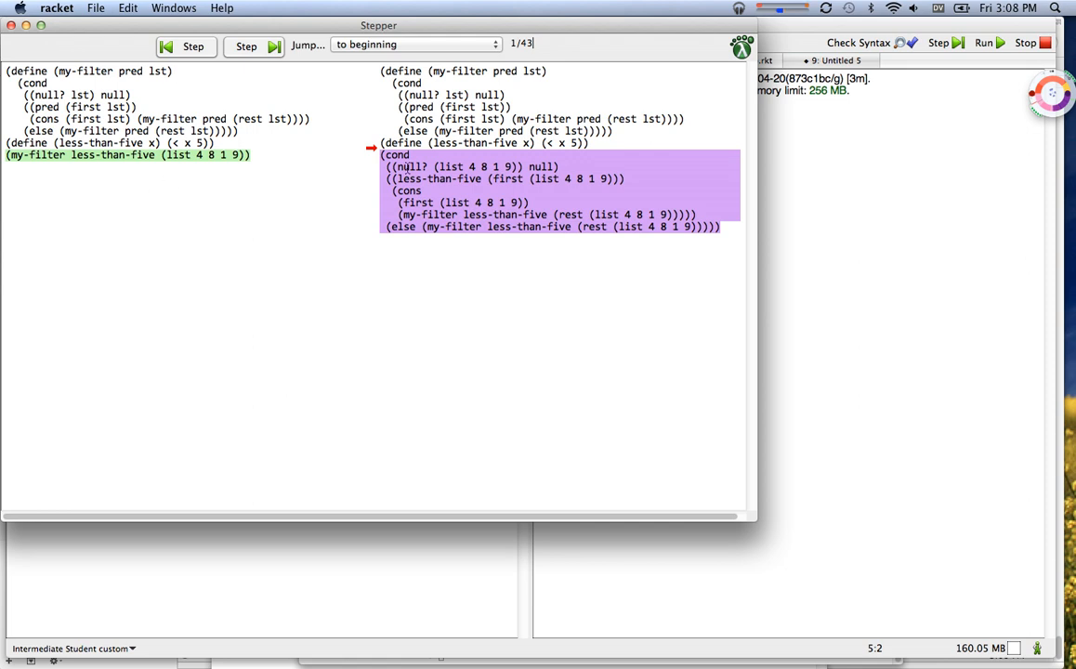
{"action": "mouse_move", "coordinate": [442, 187]}
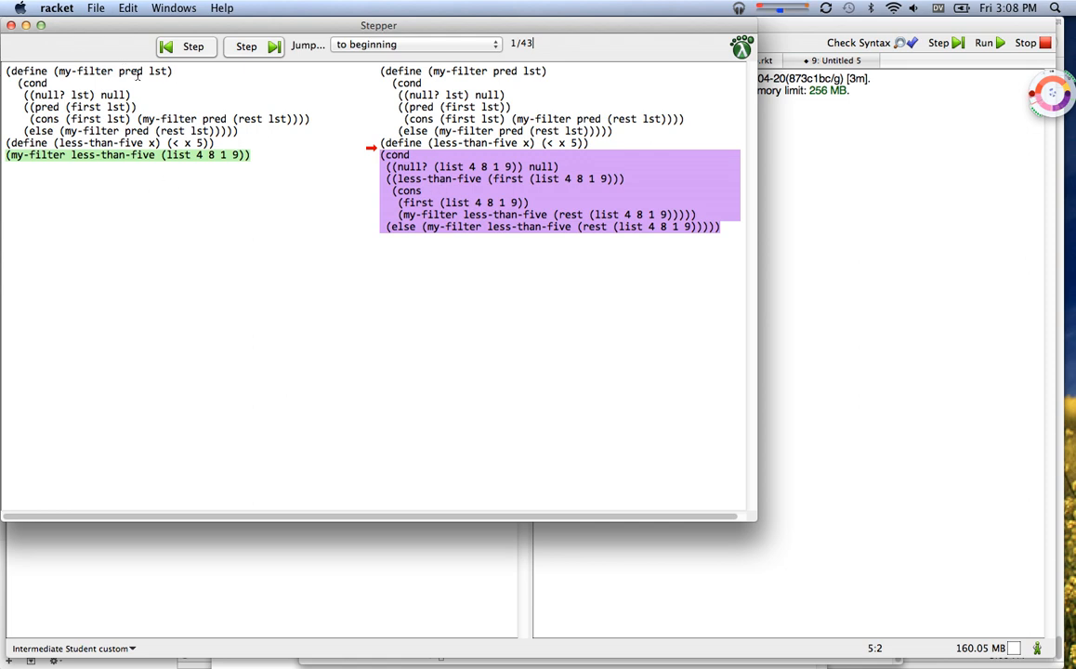
{"action": "mouse_move", "coordinate": [453, 180]}
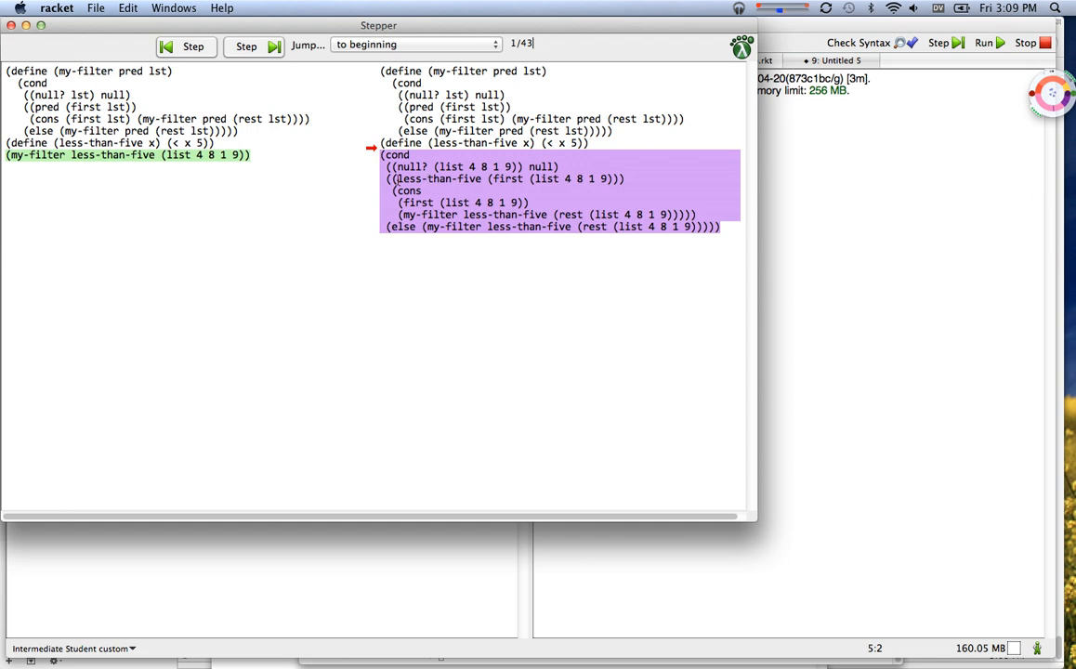
{"action": "mouse_move", "coordinate": [537, 179]}
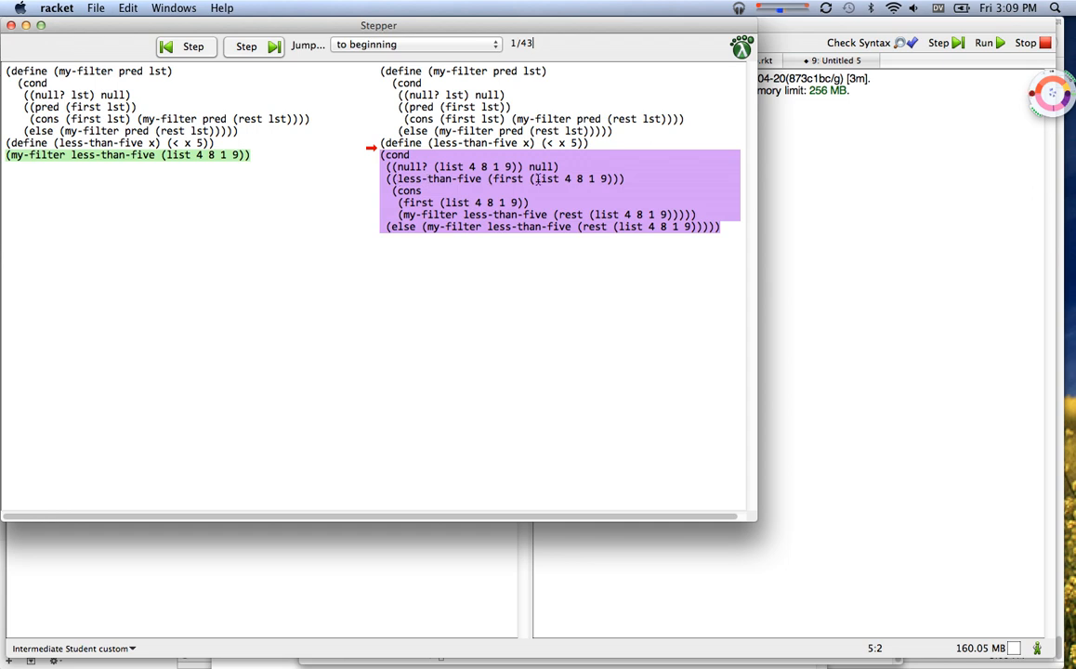
{"action": "mouse_move", "coordinate": [579, 171]}
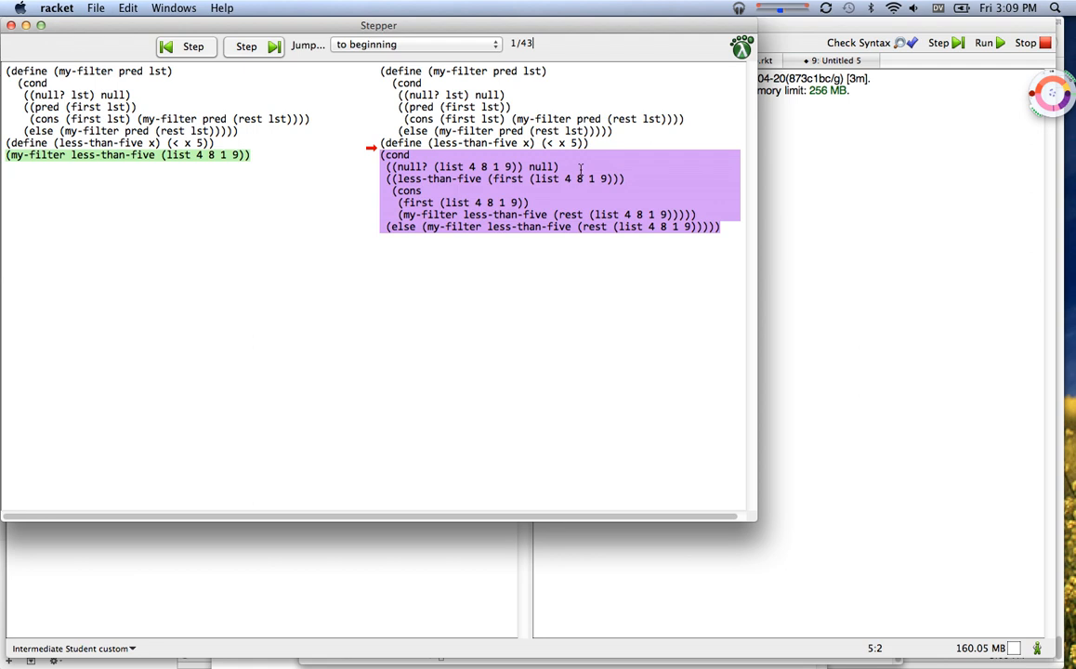
Step: Advance the trace past the null check to step 4 of 43, reducing (first (list 4 8 1 9)) to 4
{"action": "left_click", "coordinate": [246, 44]}
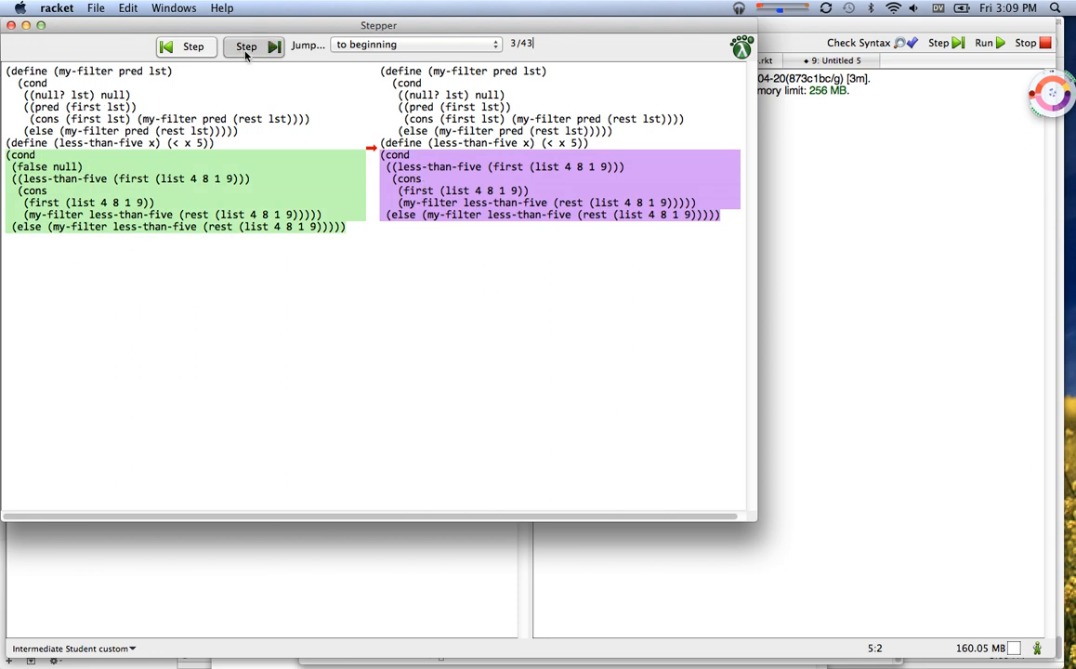
{"action": "left_click", "coordinate": [245, 46]}
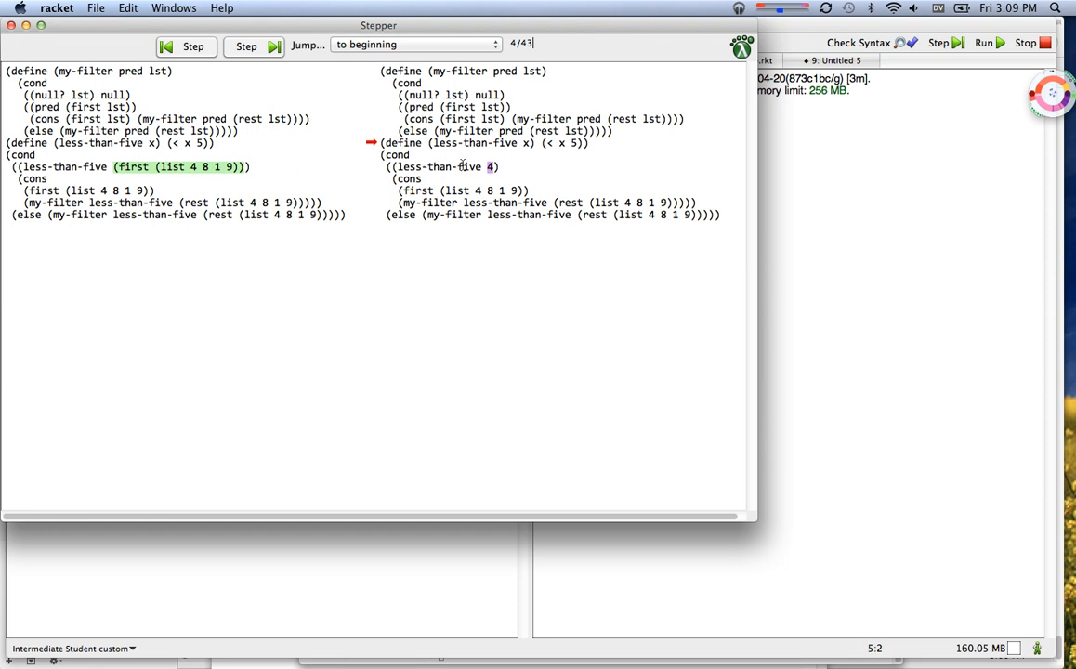
{"action": "mouse_move", "coordinate": [461, 167]}
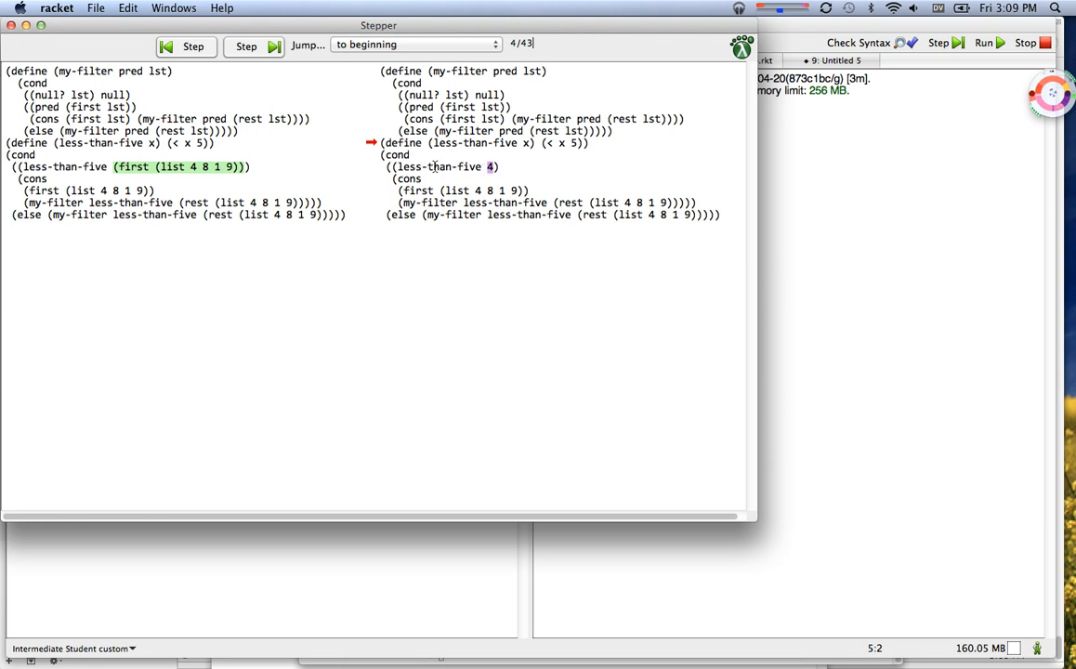
{"action": "mouse_move", "coordinate": [230, 86]}
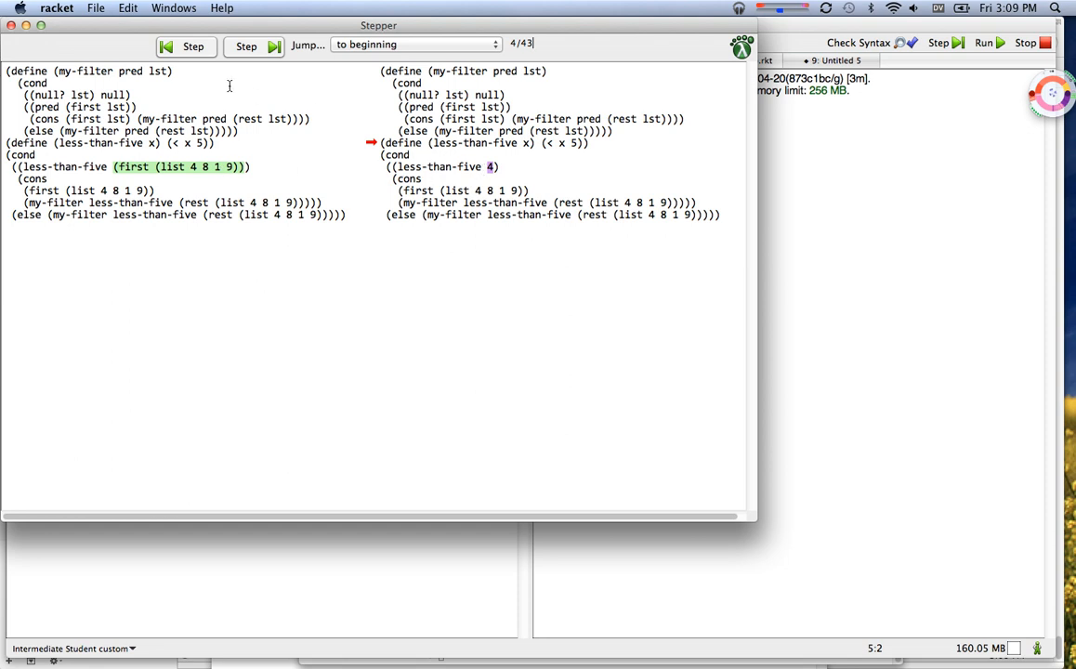